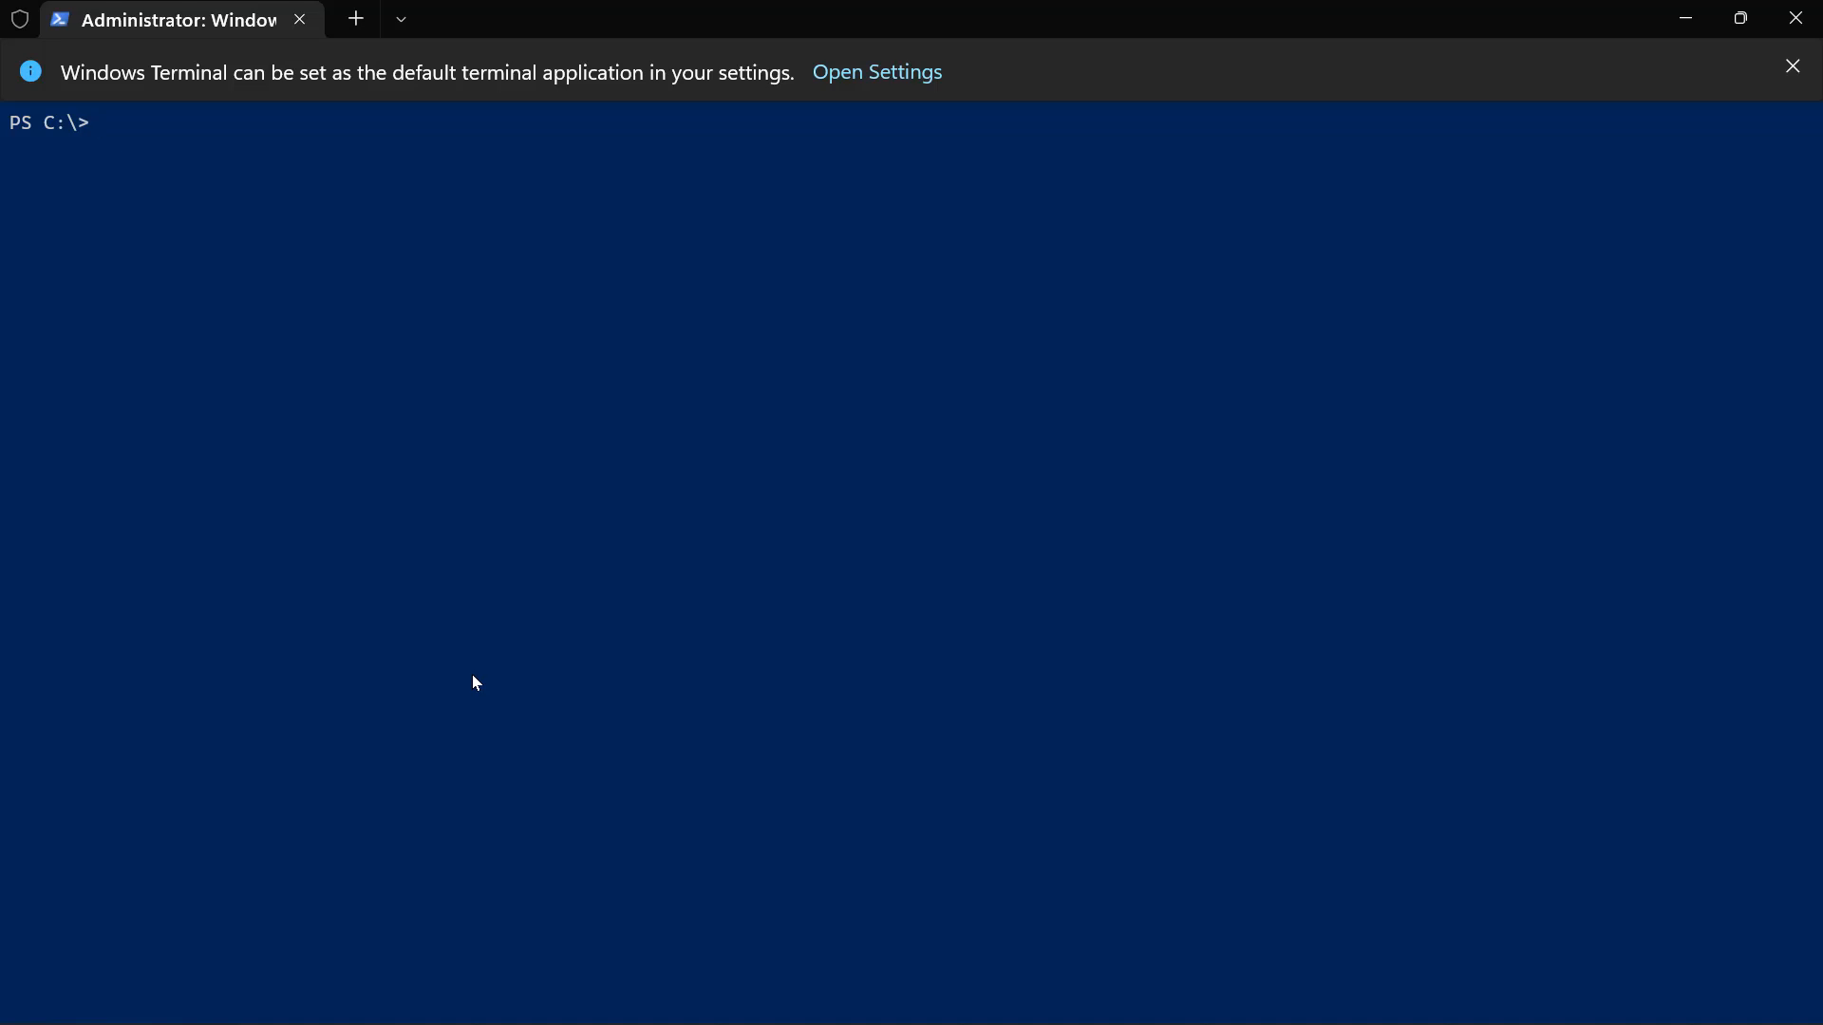
{"action": "mouse_move", "coordinate": [419, 595]}
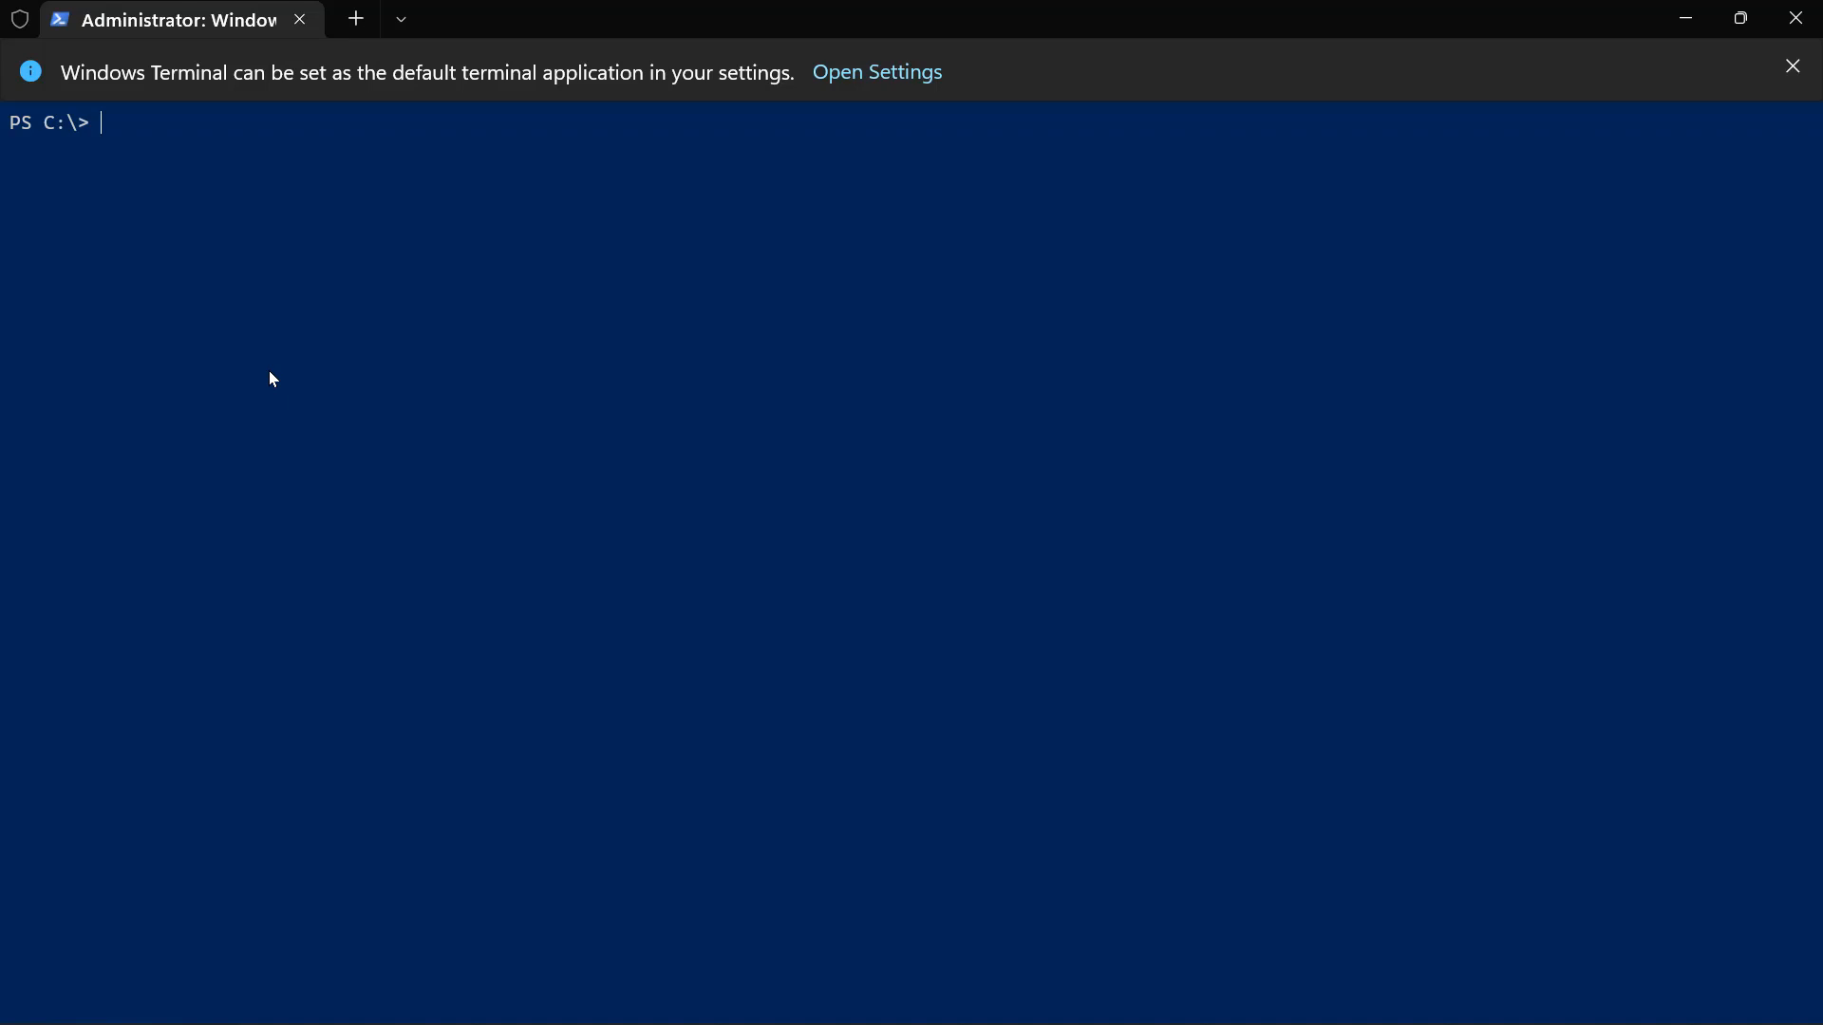
{"action": "mouse_move", "coordinate": [219, 278]}
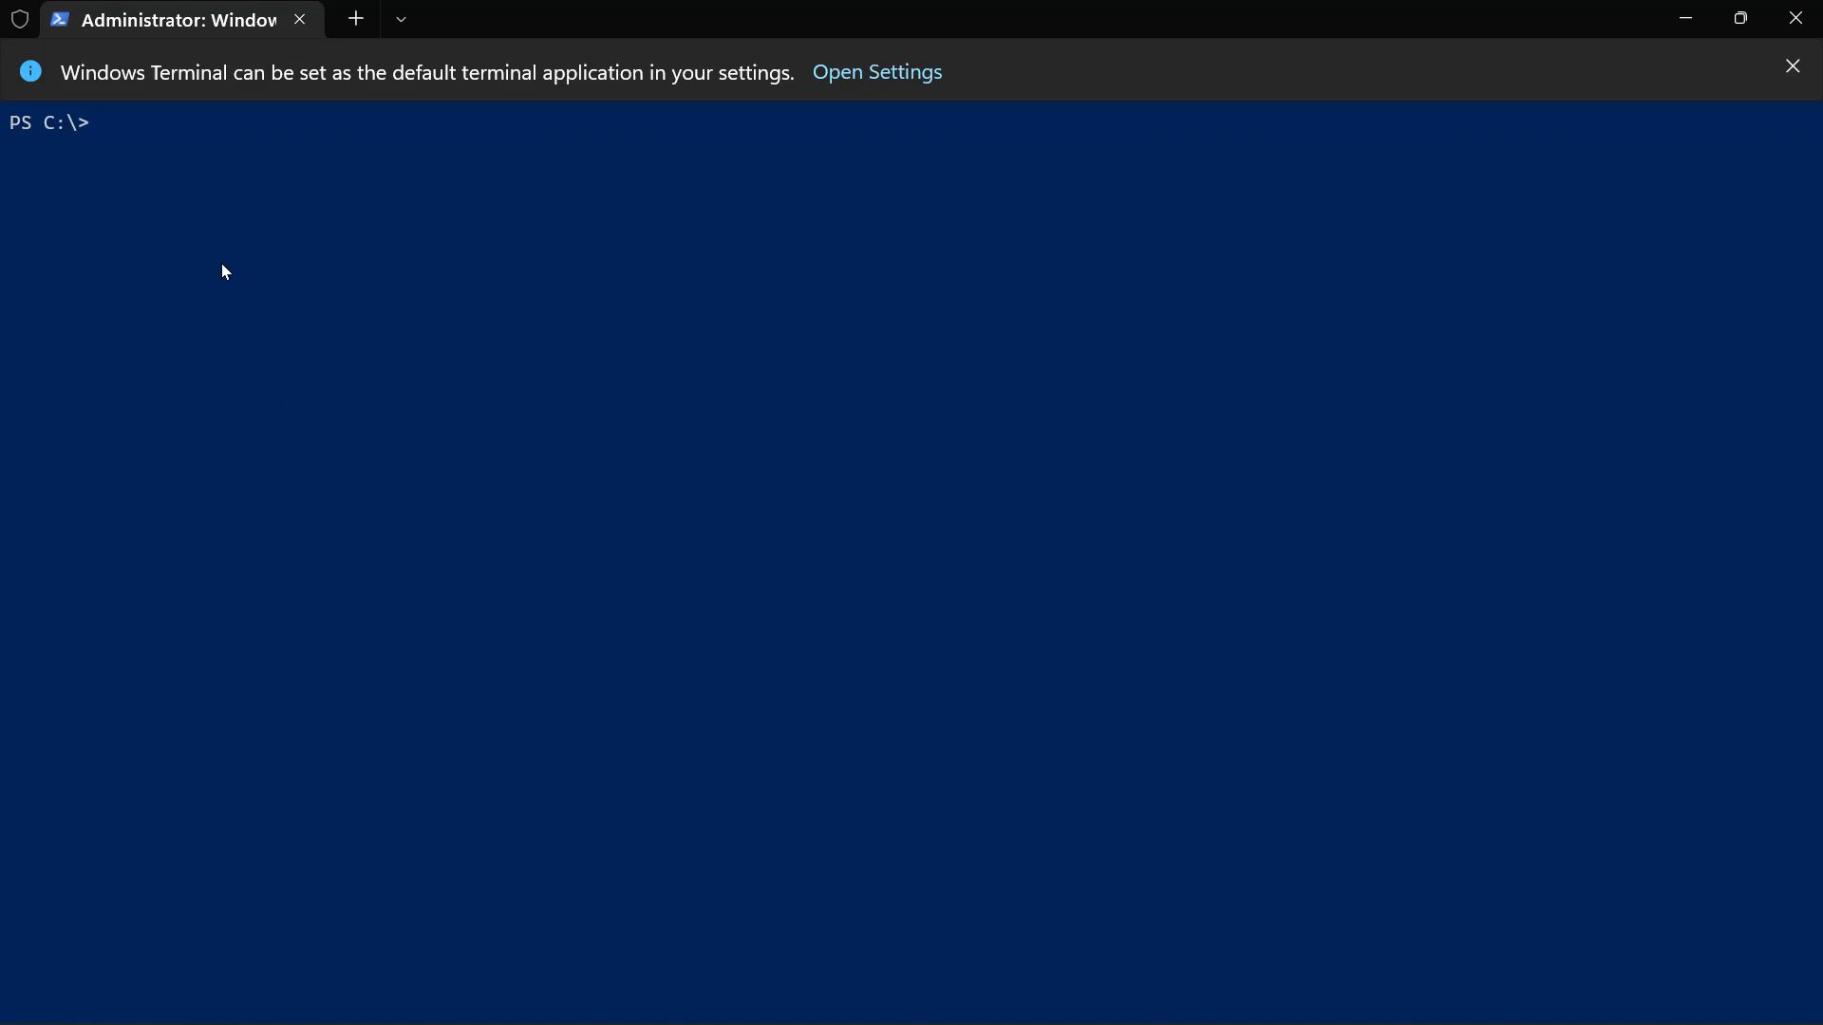
{"action": "mouse_move", "coordinate": [400, 19]}
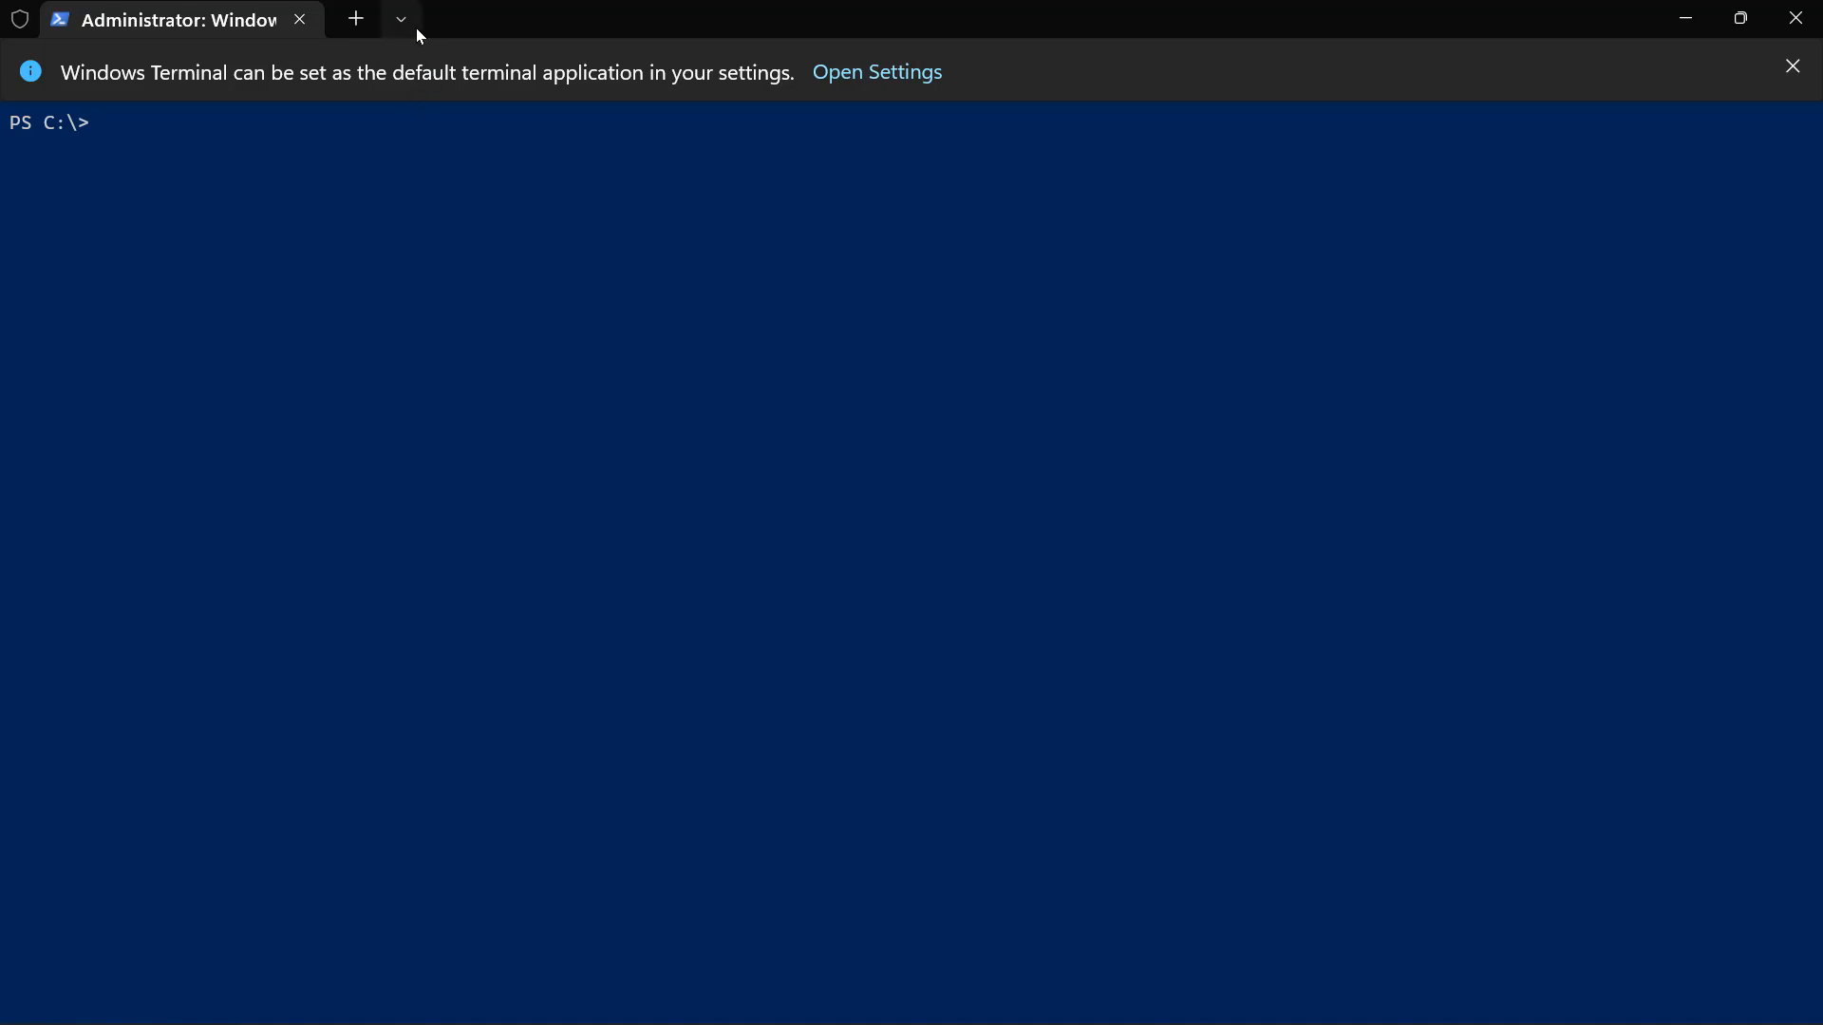
Open the Windows Terminal Settings from the tab dropdown, showing the Windows PowerShell profile.
{"action": "left_click", "coordinate": [399, 19]}
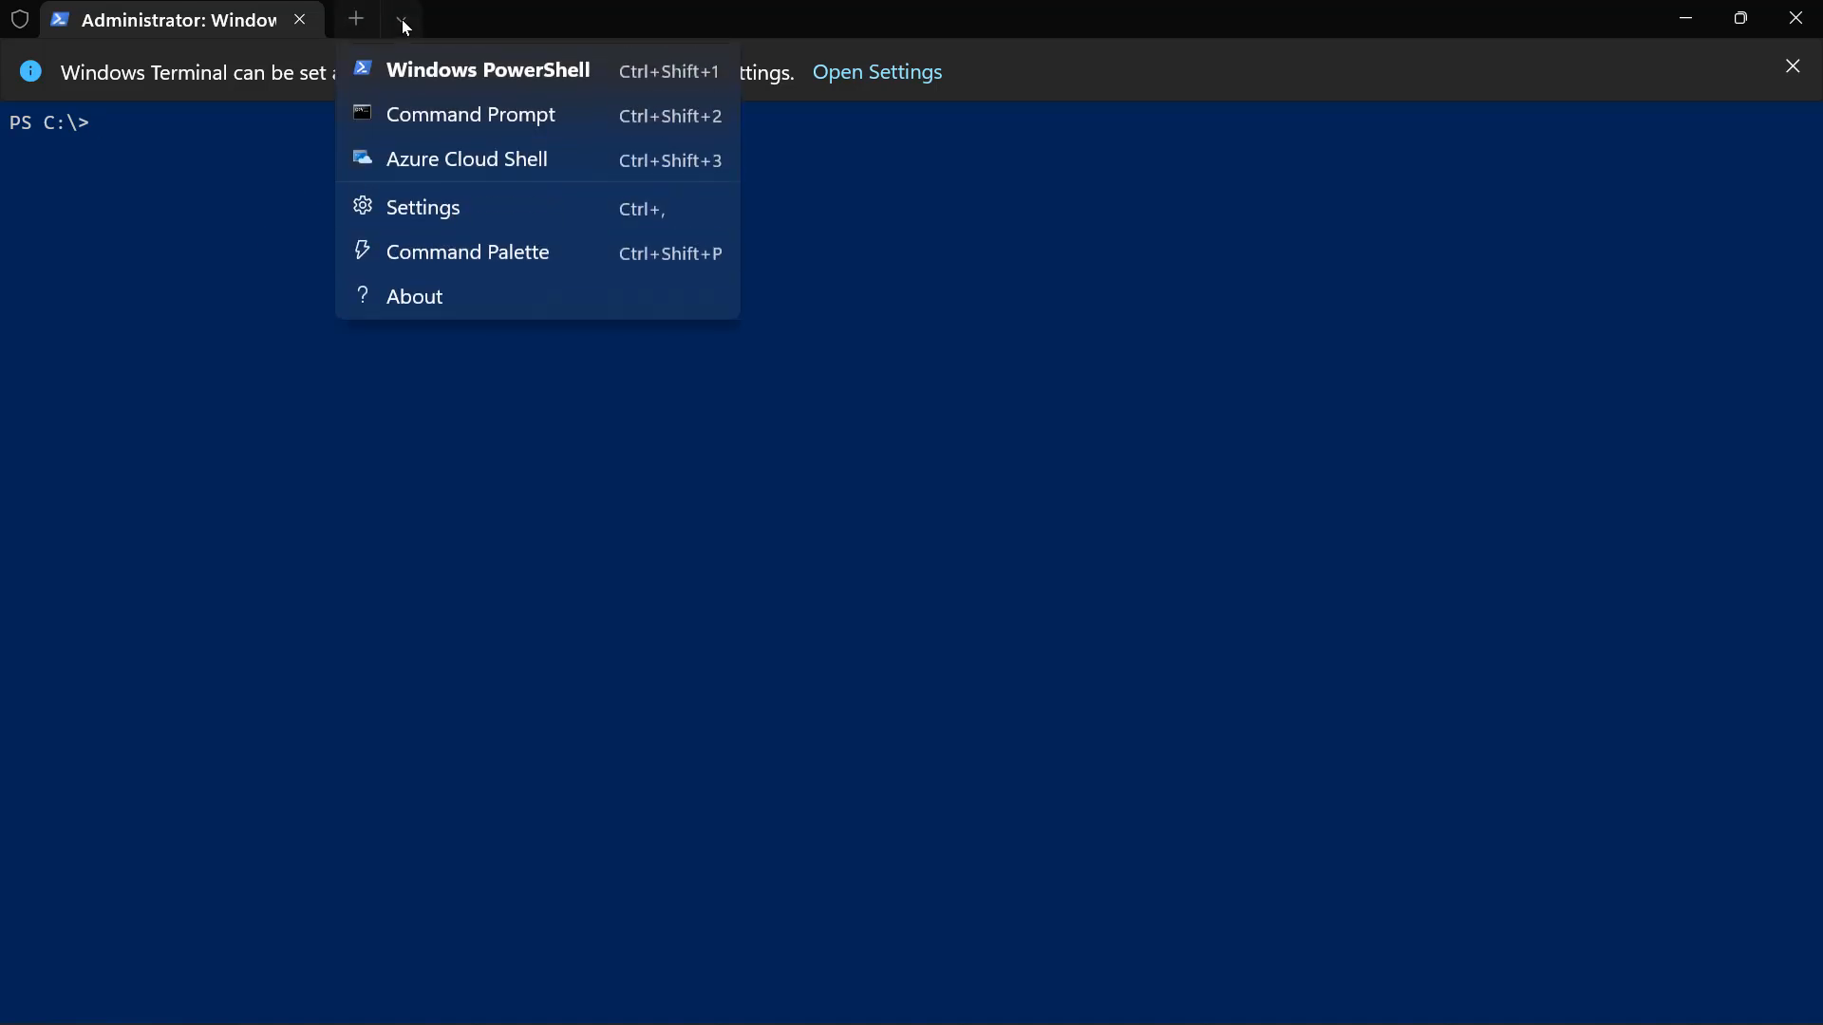
{"action": "mouse_move", "coordinate": [466, 159]}
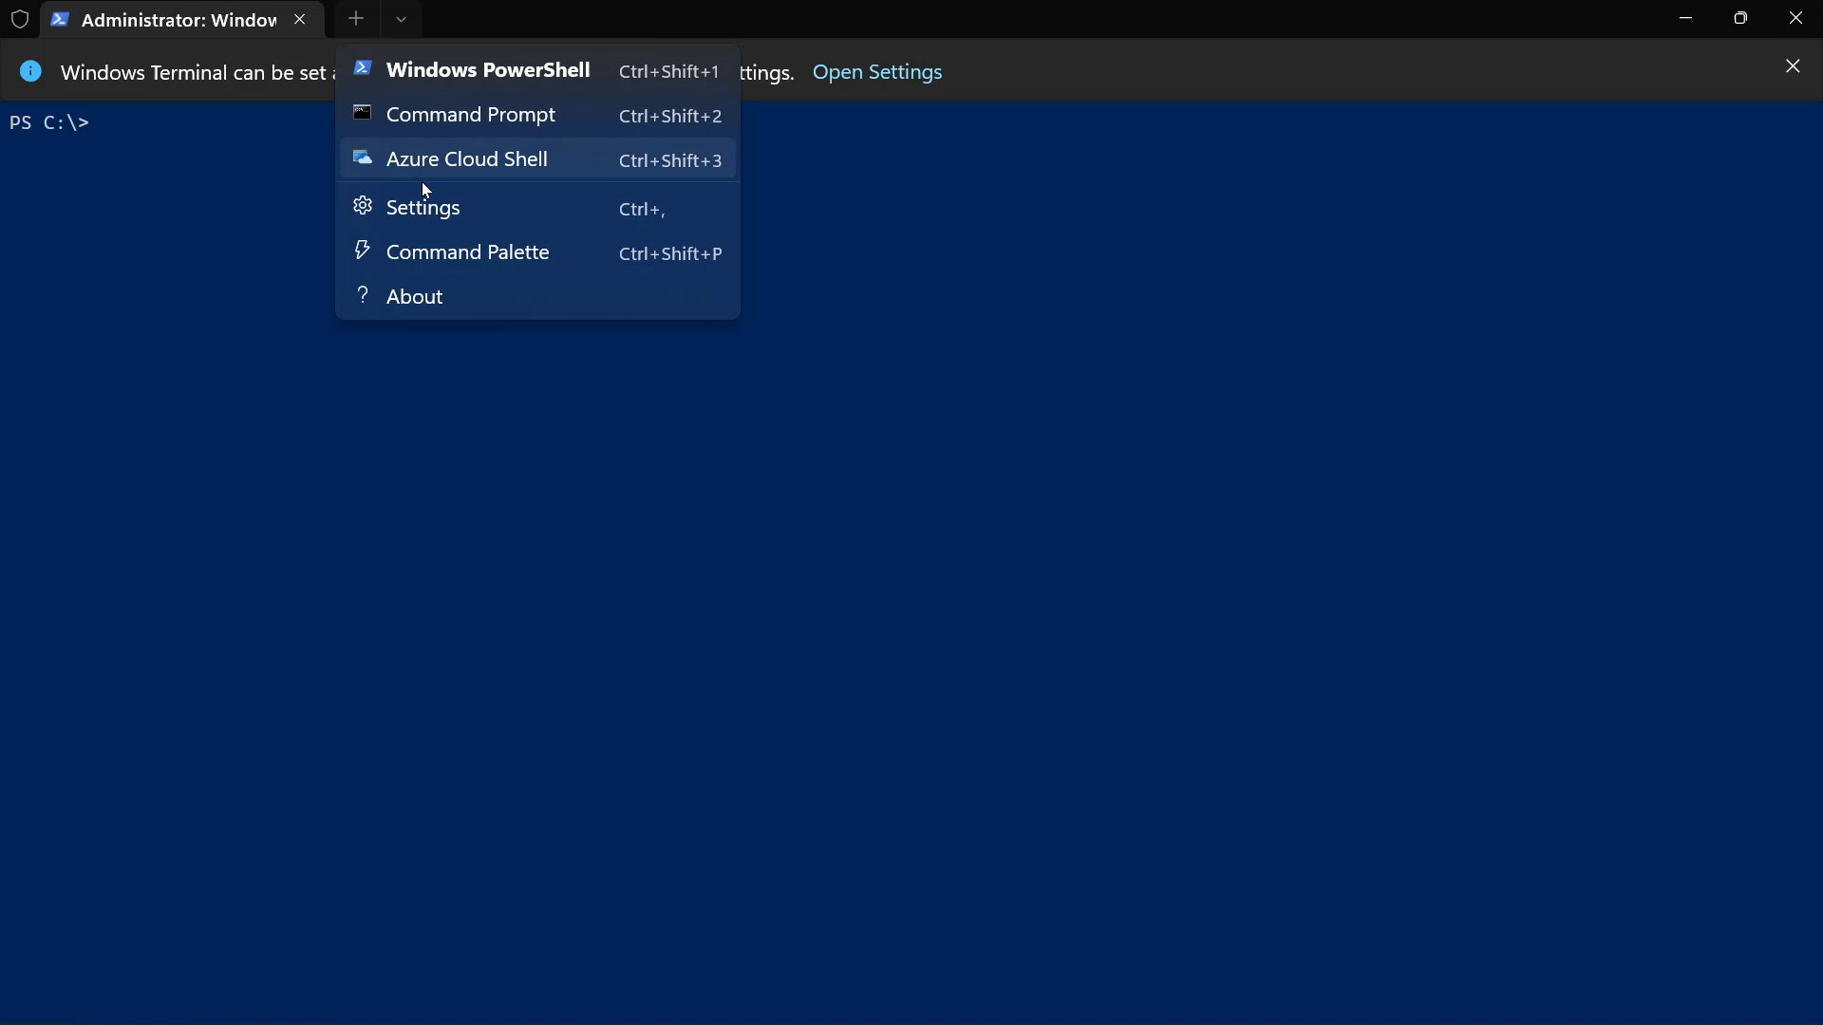
{"action": "left_click", "coordinate": [421, 207]}
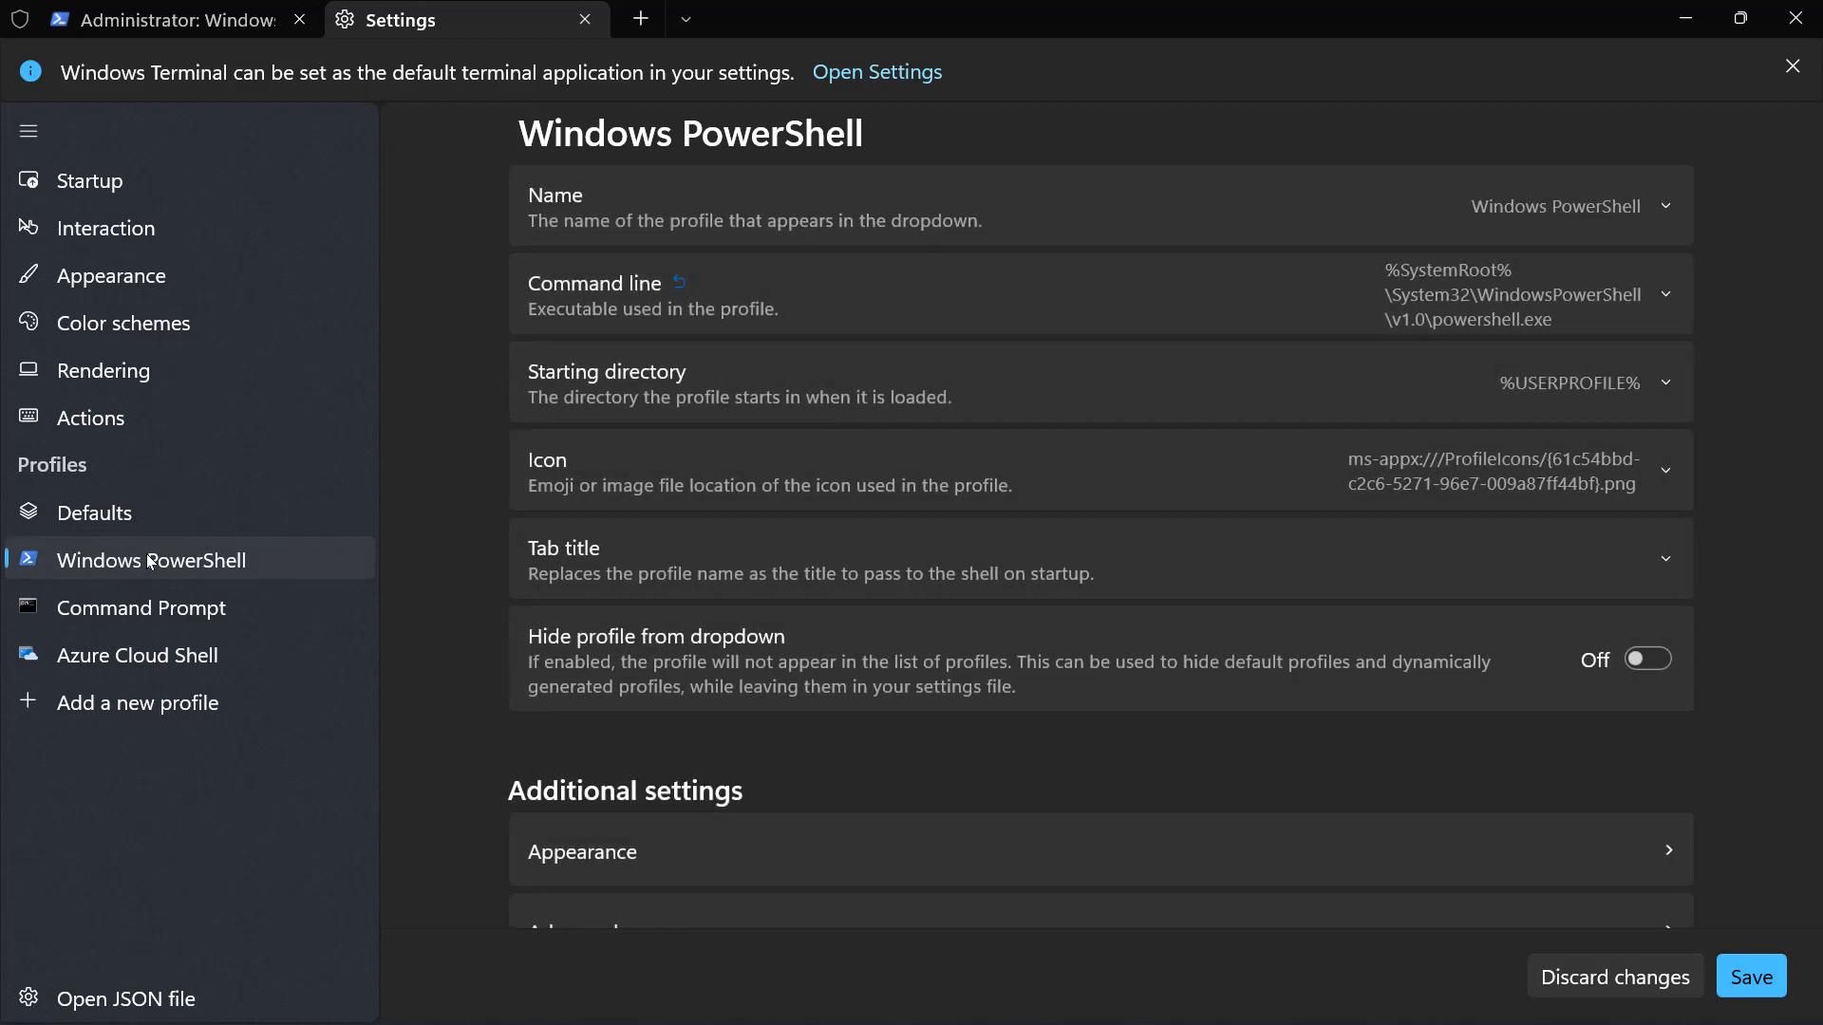
{"action": "mouse_move", "coordinate": [136, 654]}
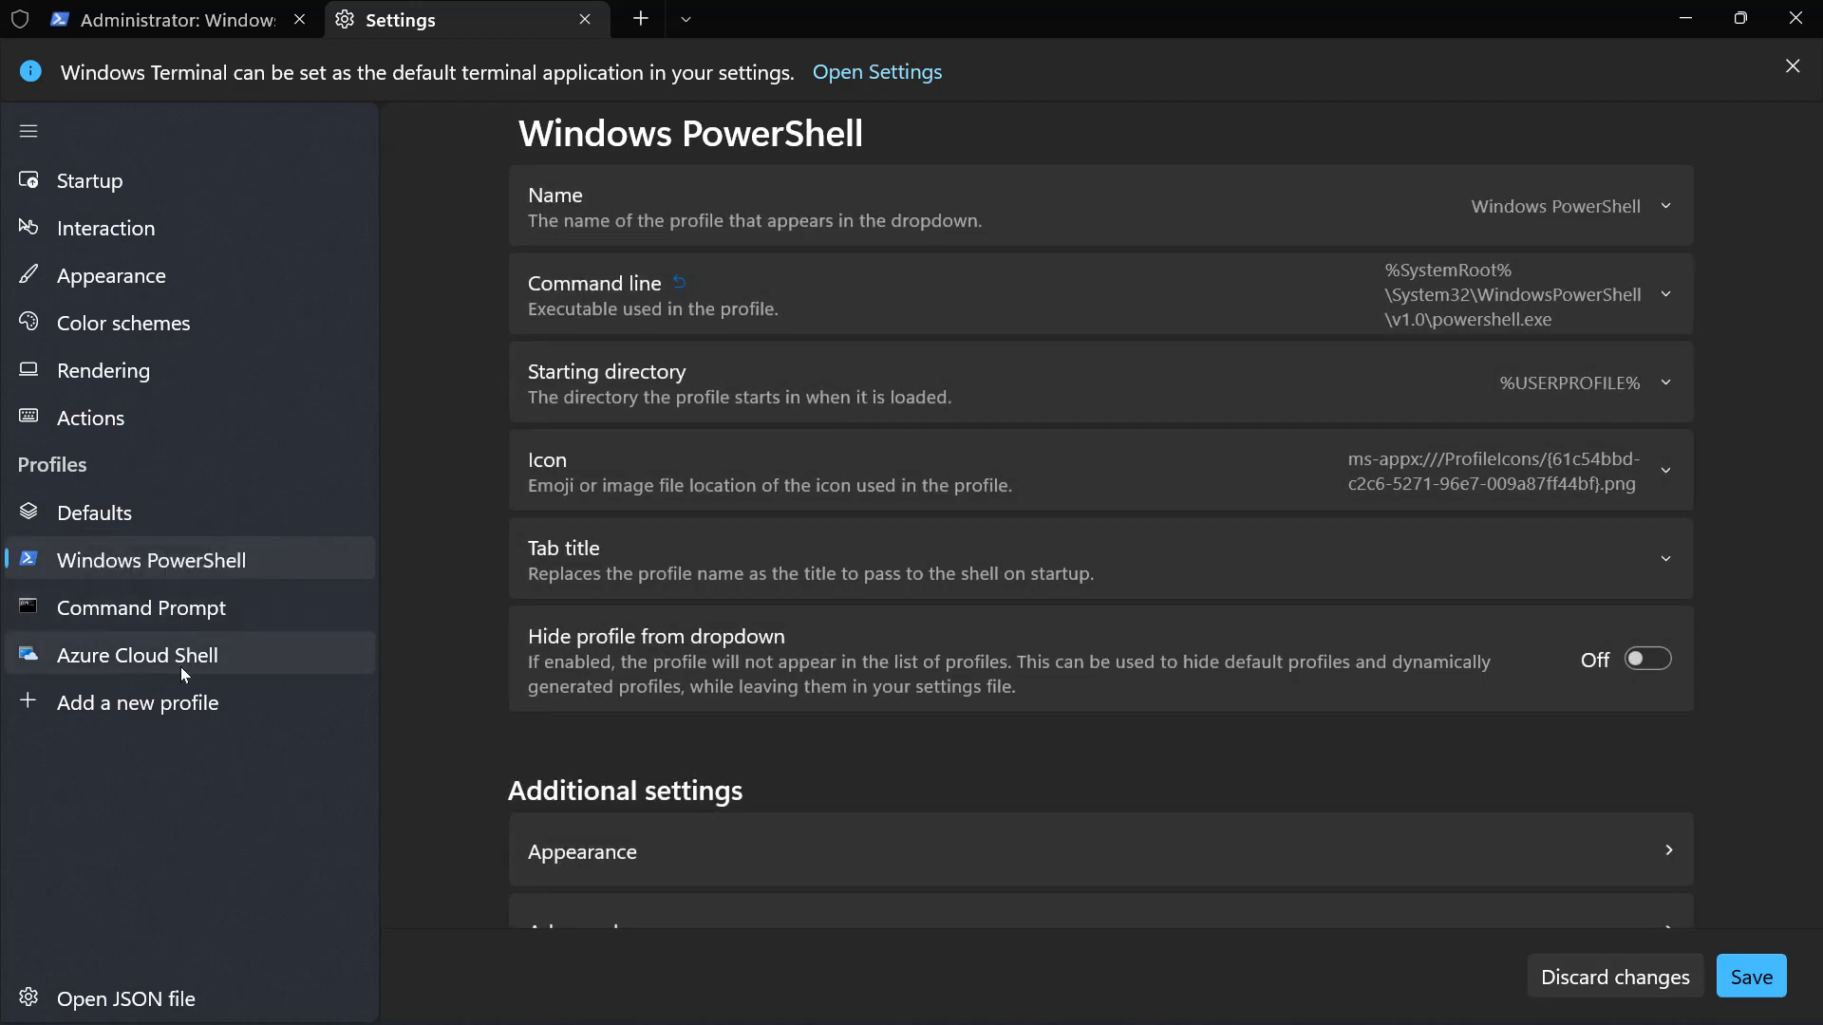
{"action": "mouse_move", "coordinate": [207, 584]}
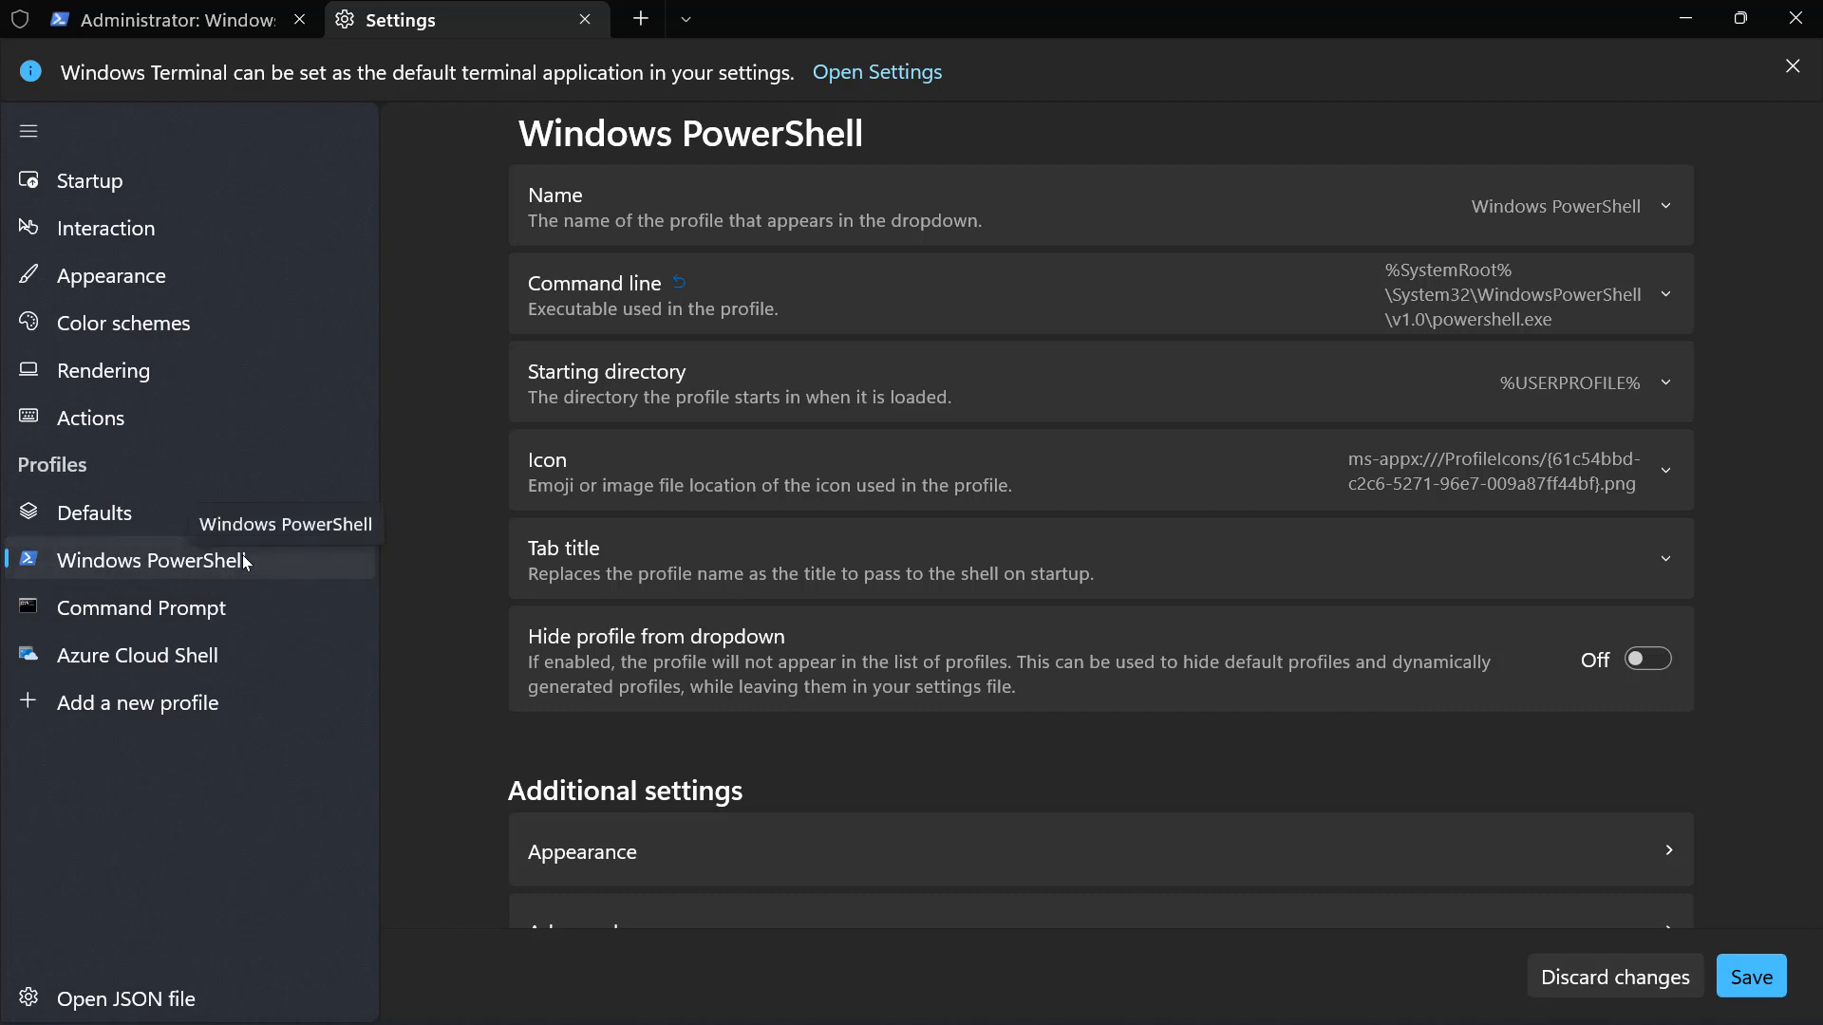
{"action": "mouse_move", "coordinate": [998, 633]}
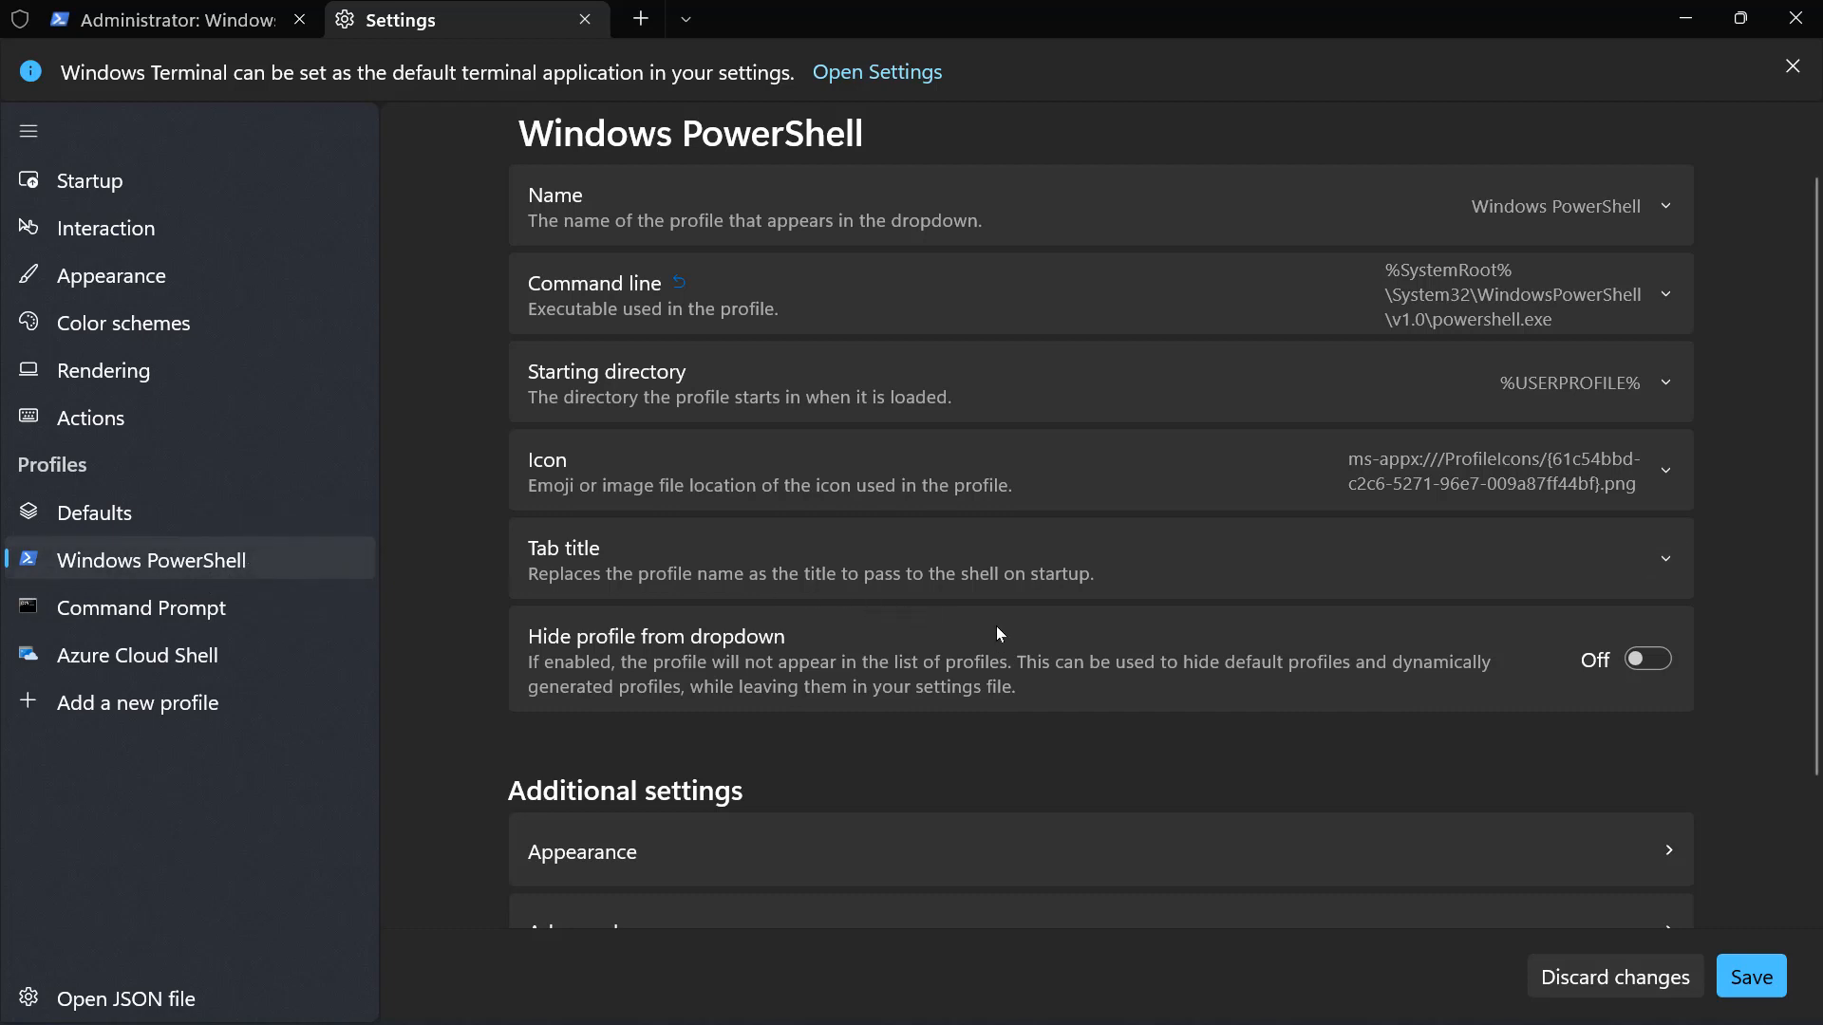
Choose Solarized Light from the Windows PowerShell profile's Color scheme dropdown under Appearance.
{"action": "scroll", "scroll_direction": "down", "scroll_amount": 3}
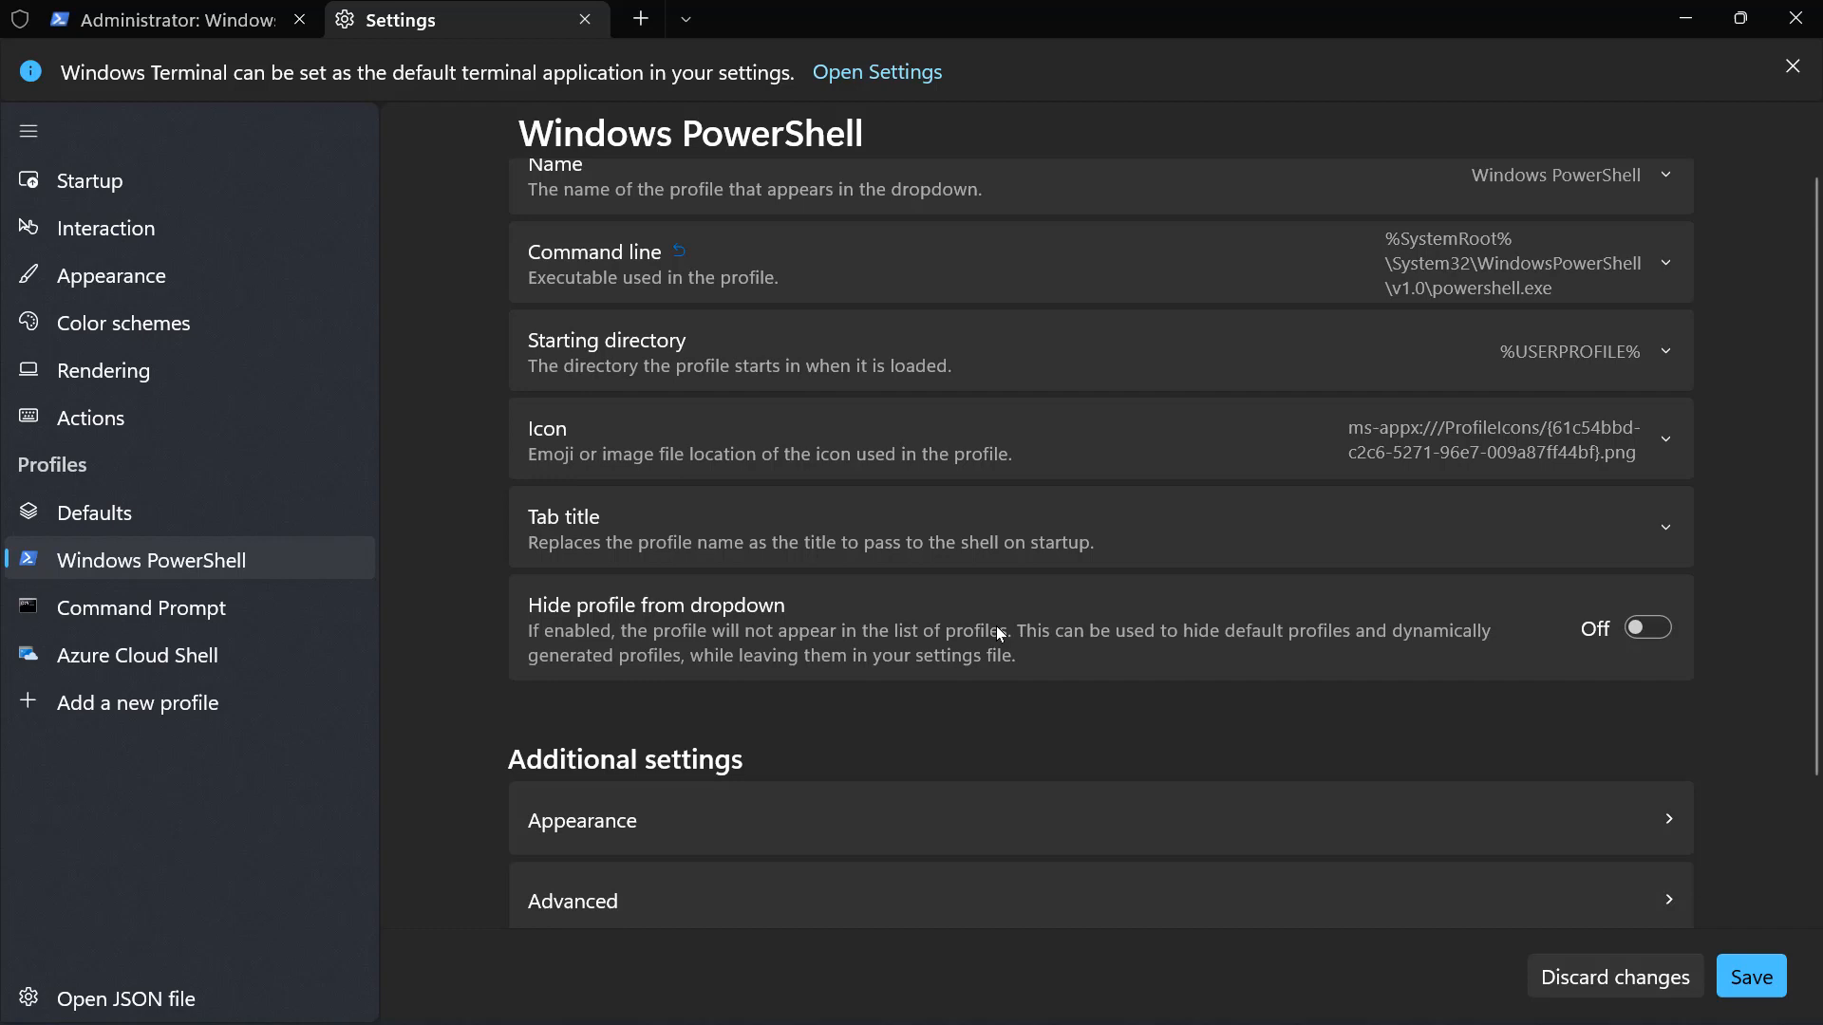
{"action": "scroll", "scroll_direction": "down", "scroll_amount": 3}
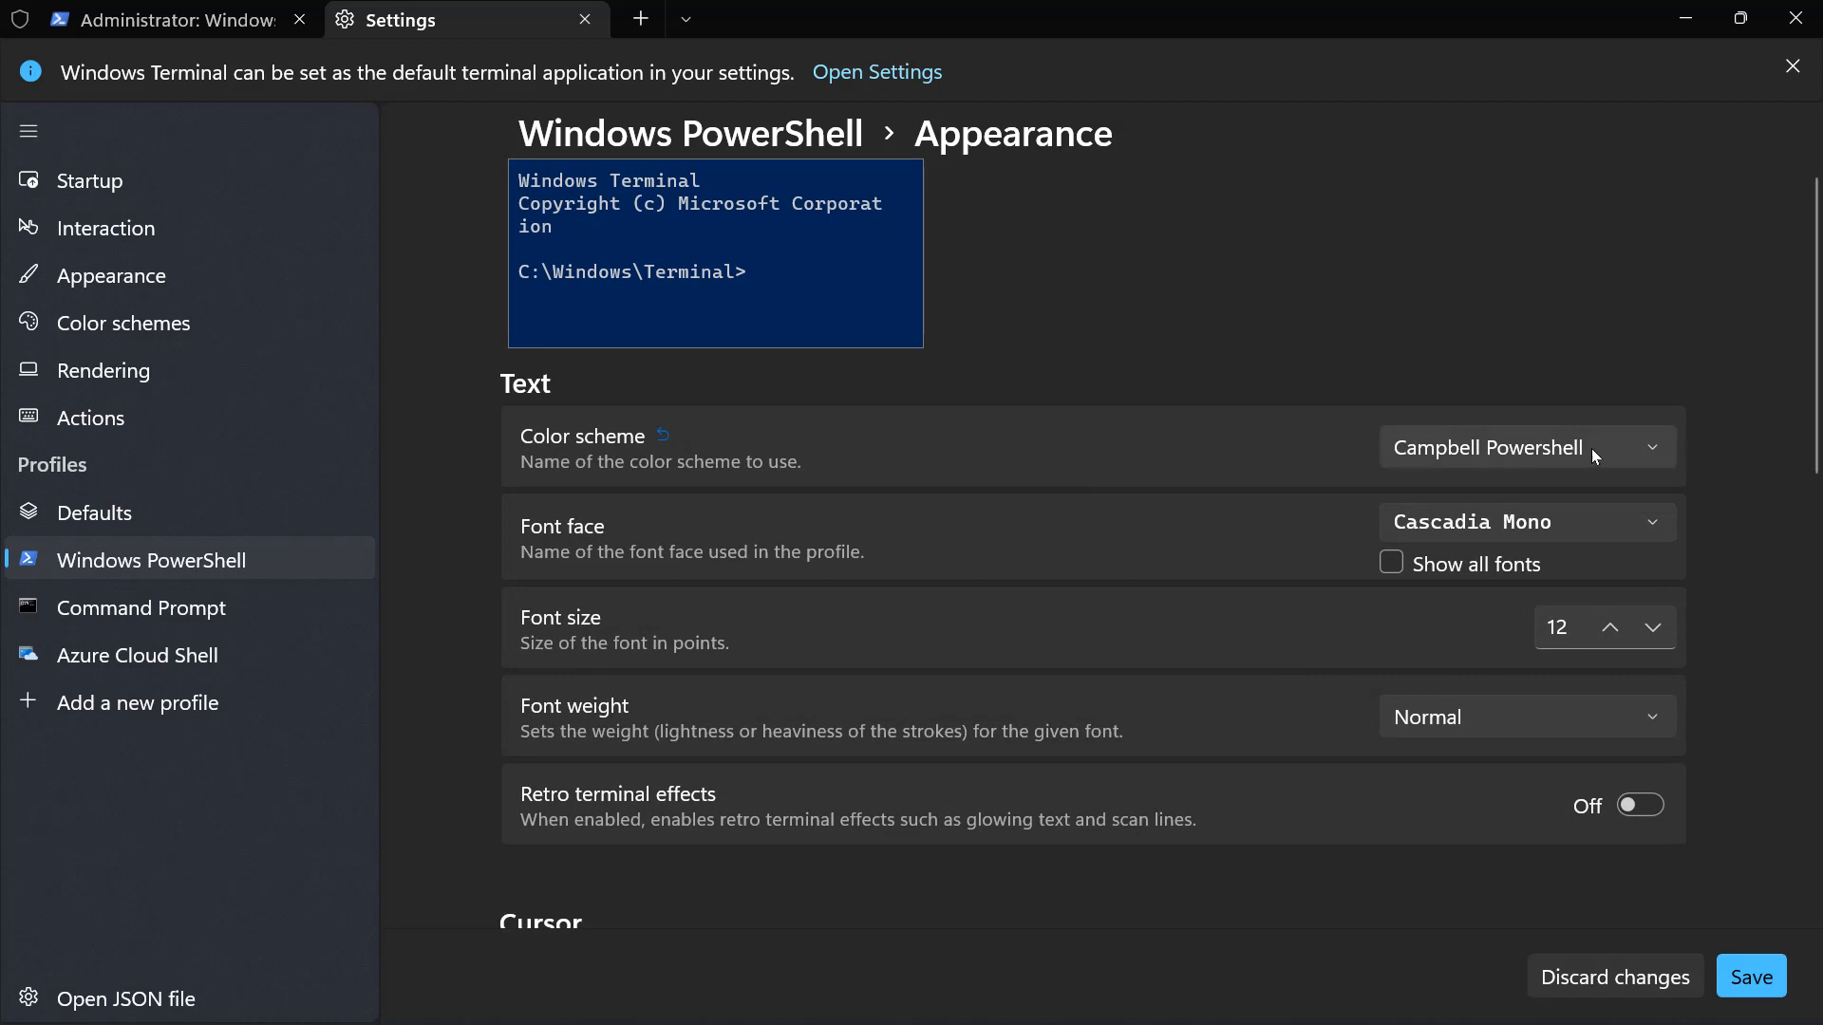
{"action": "left_click", "coordinate": [1526, 446]}
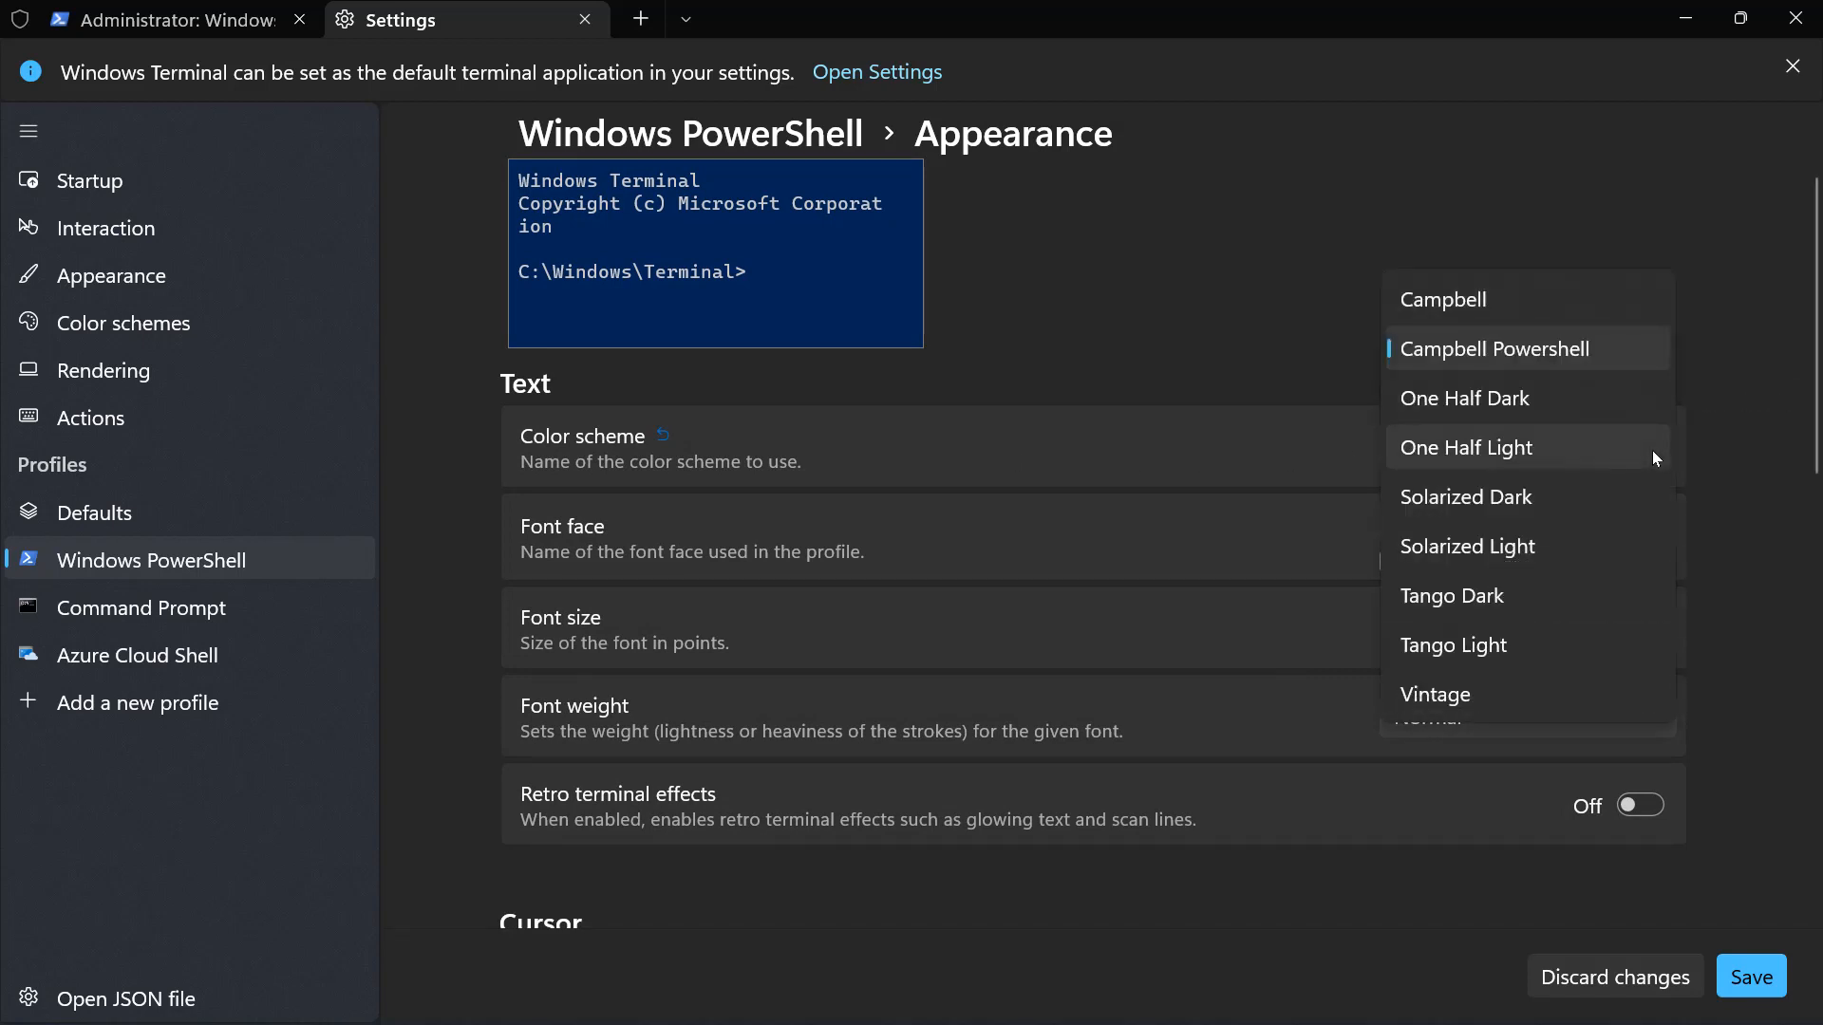
{"action": "mouse_move", "coordinate": [1481, 545]}
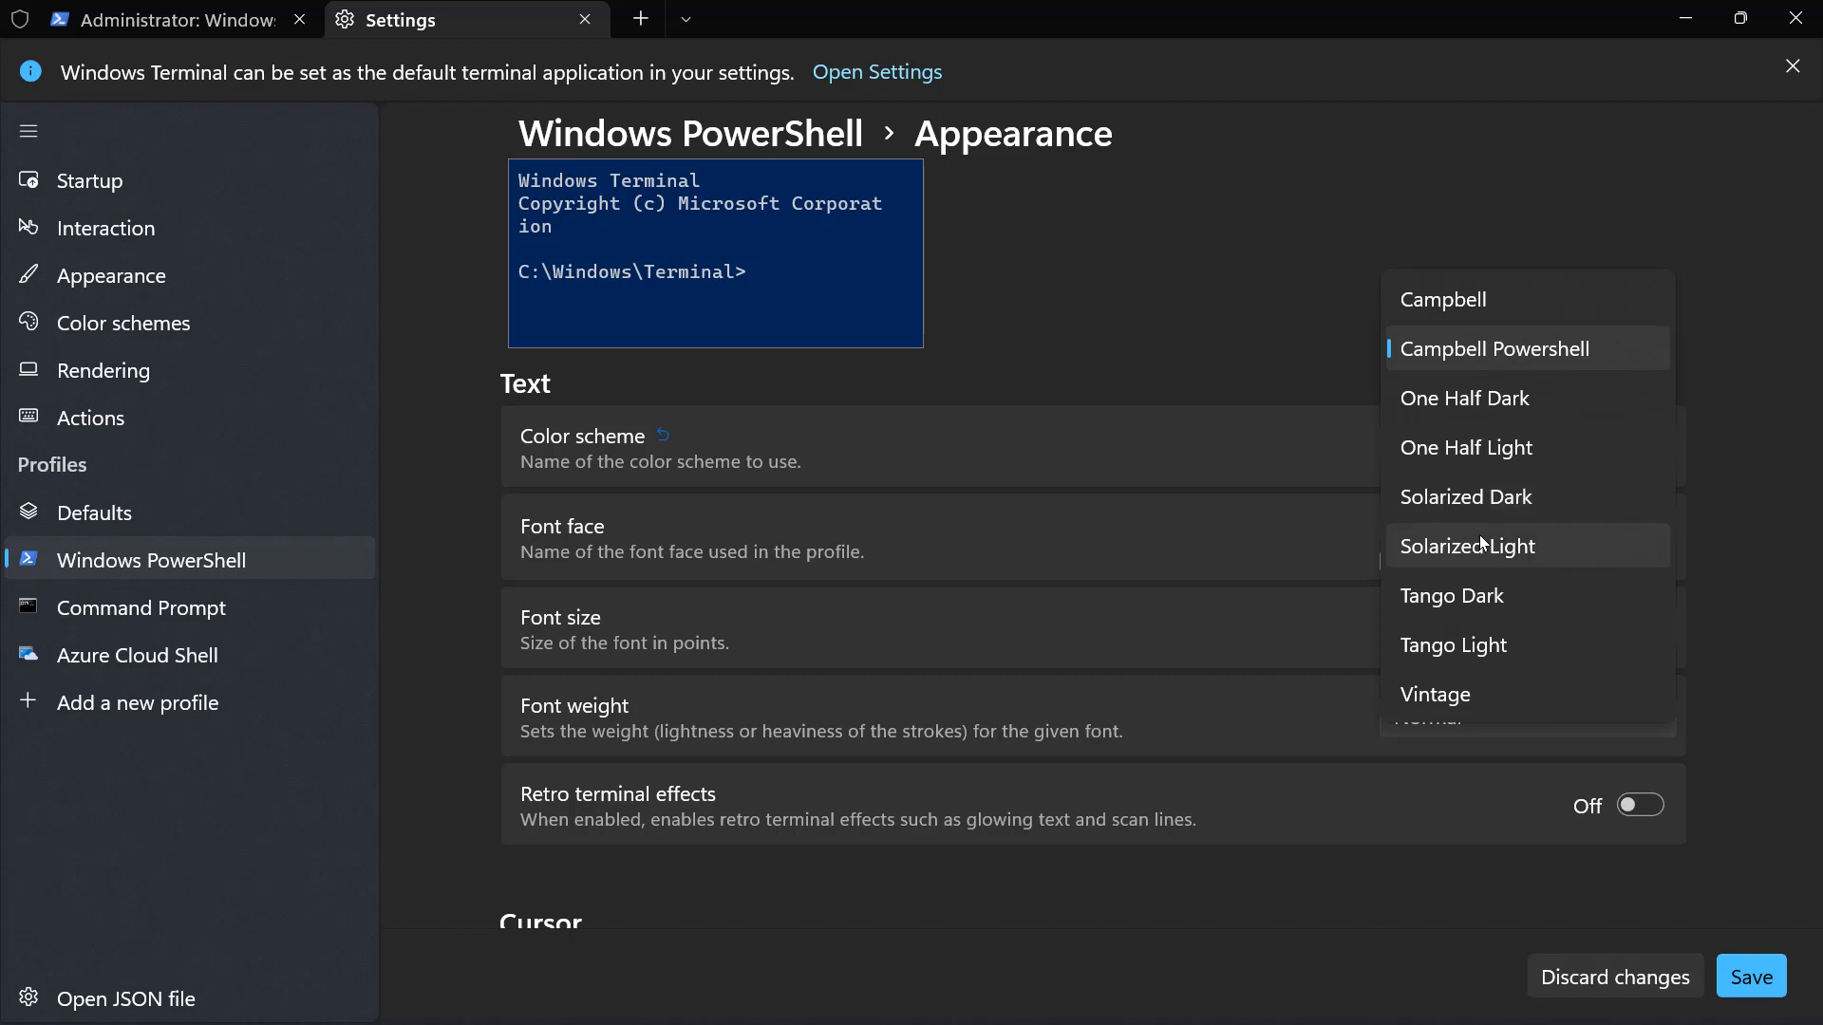
{"action": "left_click", "coordinate": [1467, 545]}
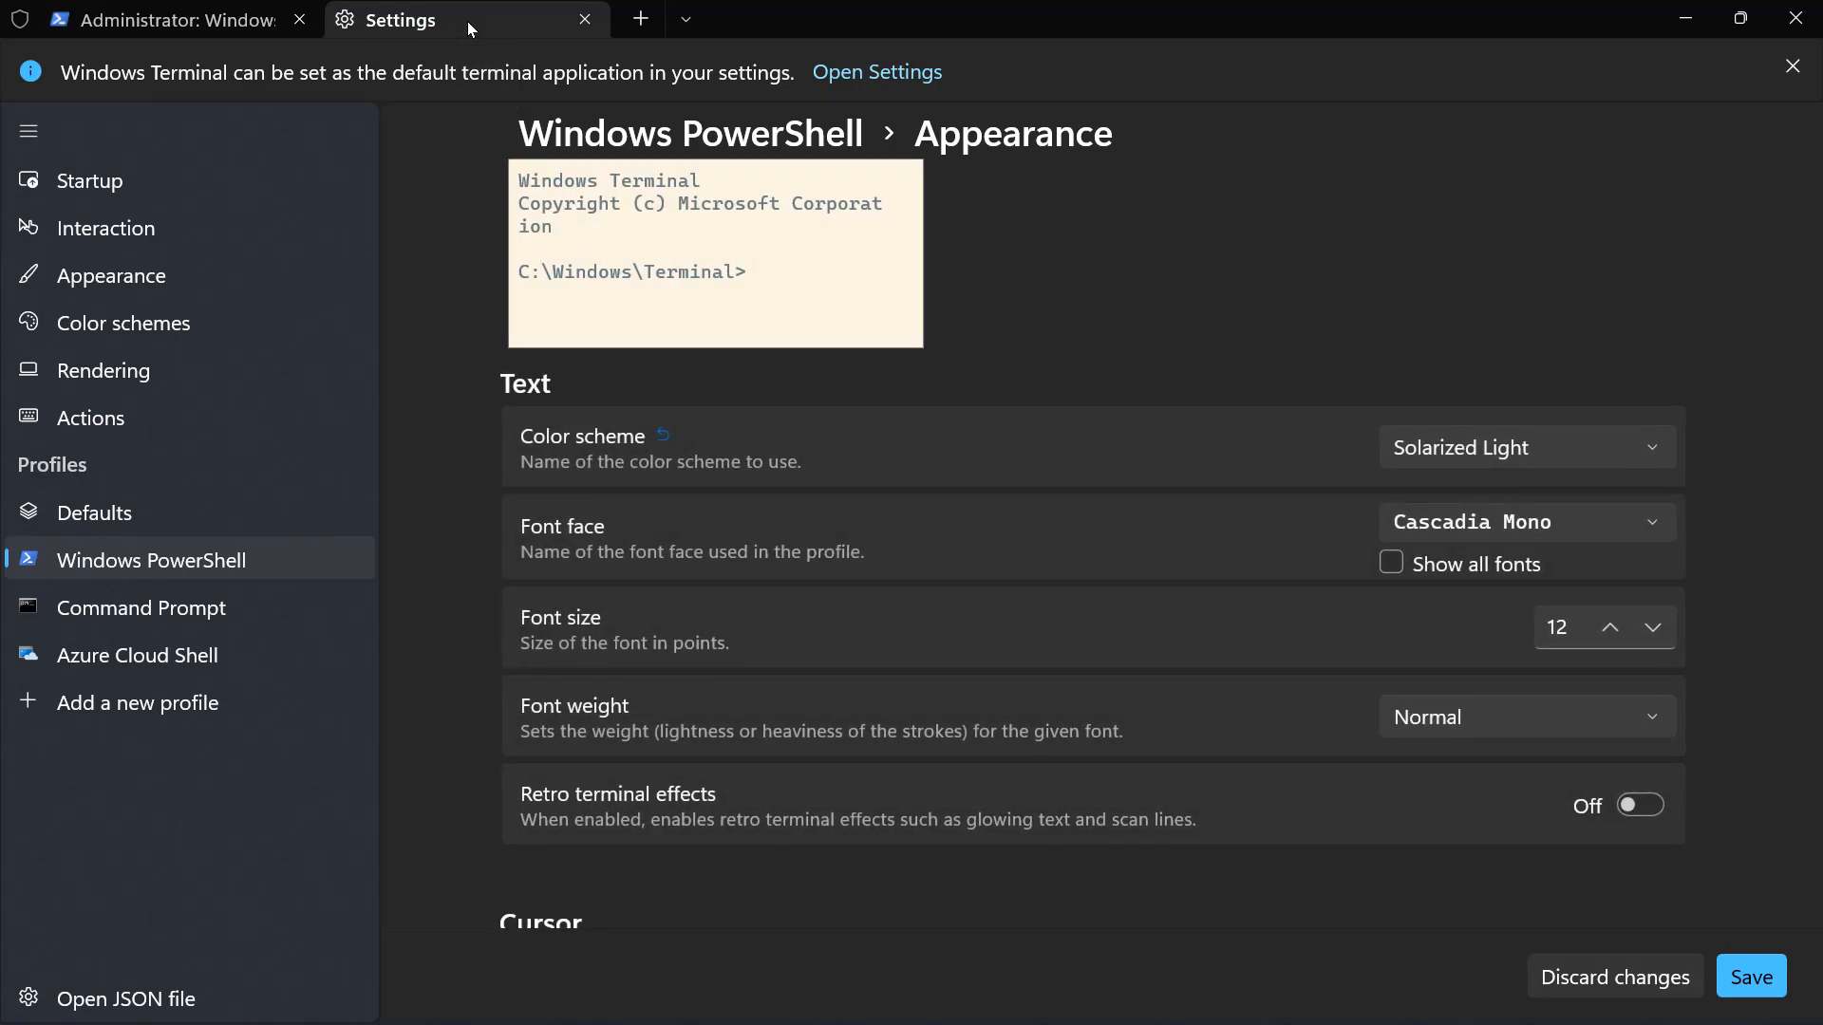
Replace Solarized Light with the Vintage color scheme in the Color scheme dropdown.
{"action": "left_click", "coordinate": [1524, 446]}
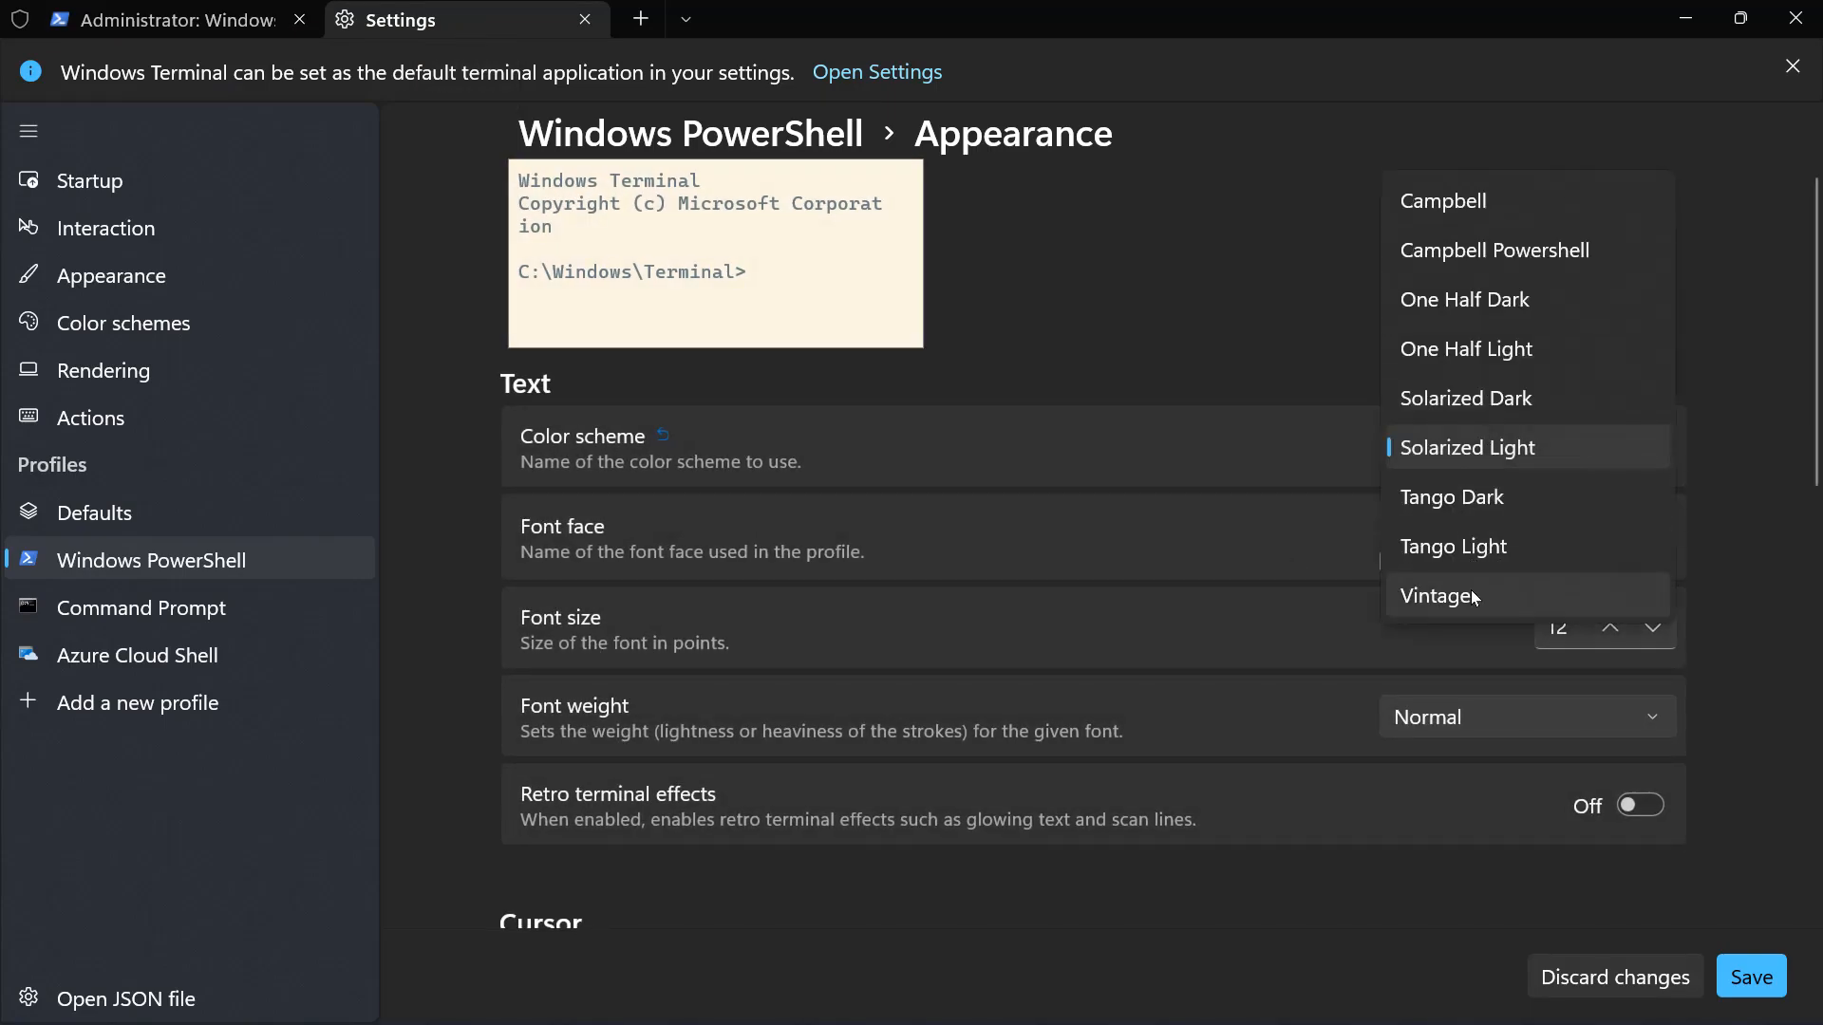
{"action": "left_click", "coordinate": [1437, 595]}
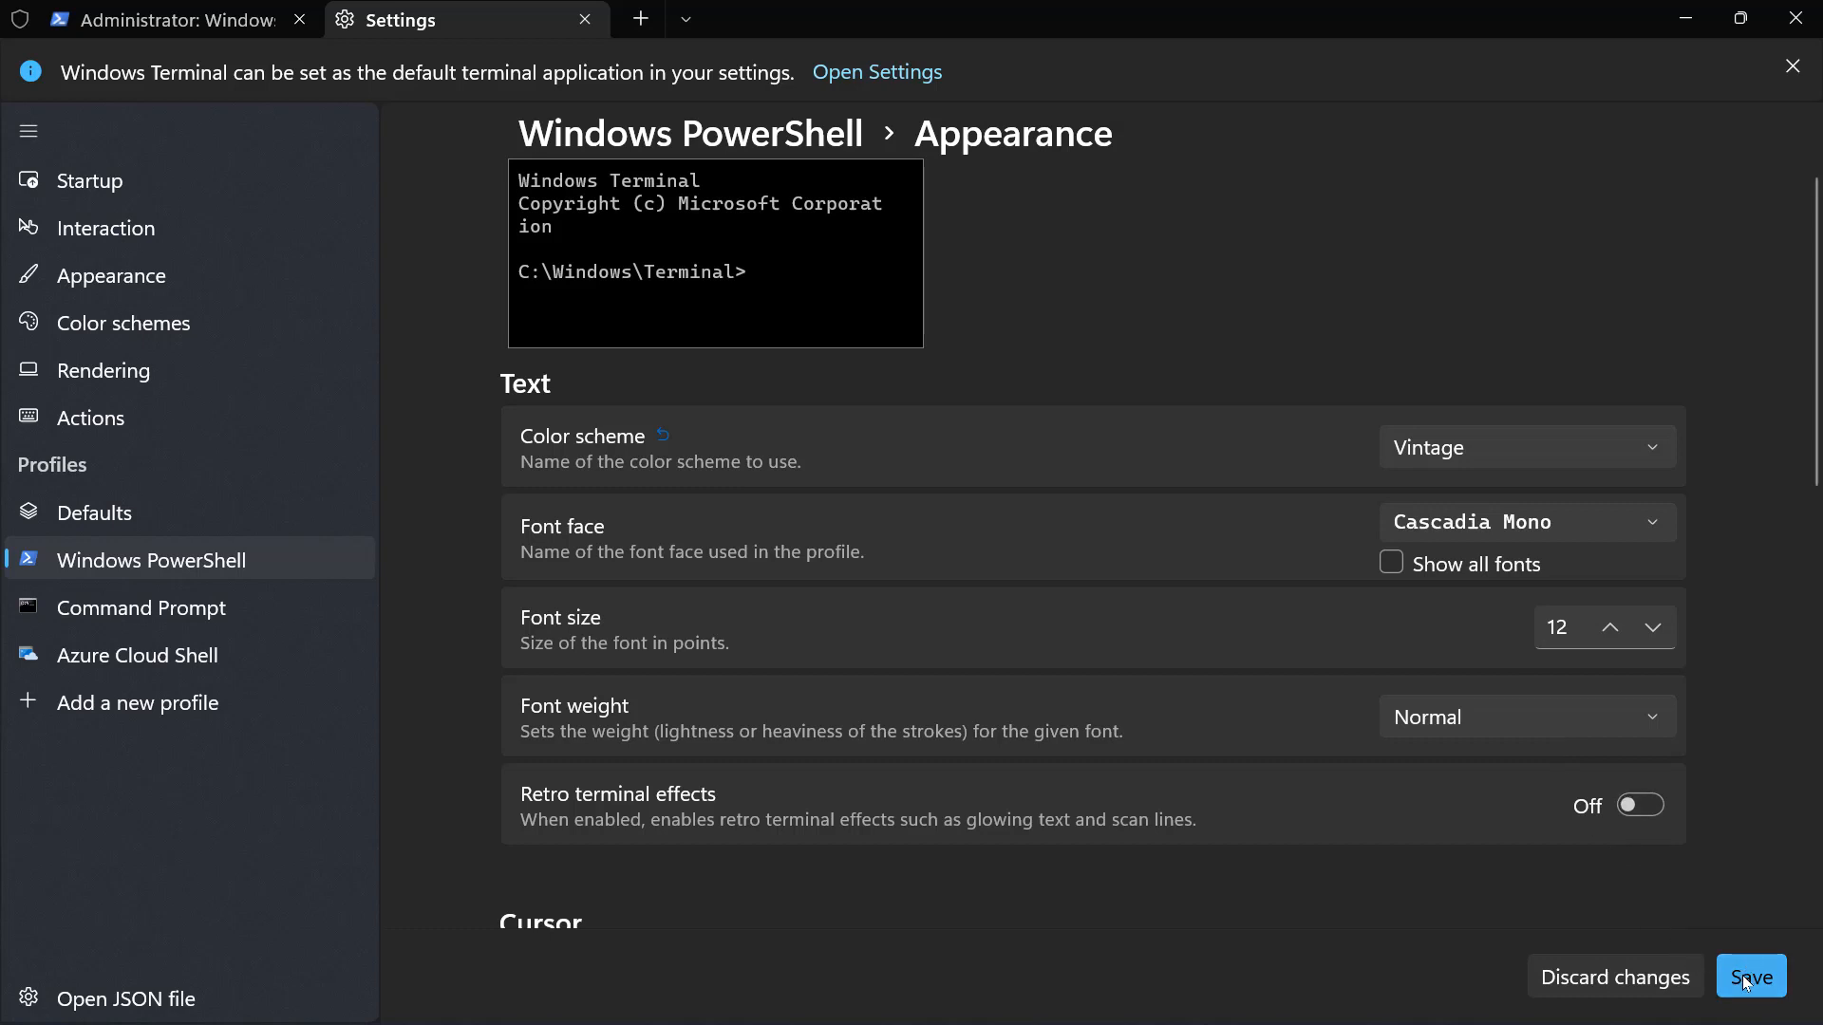